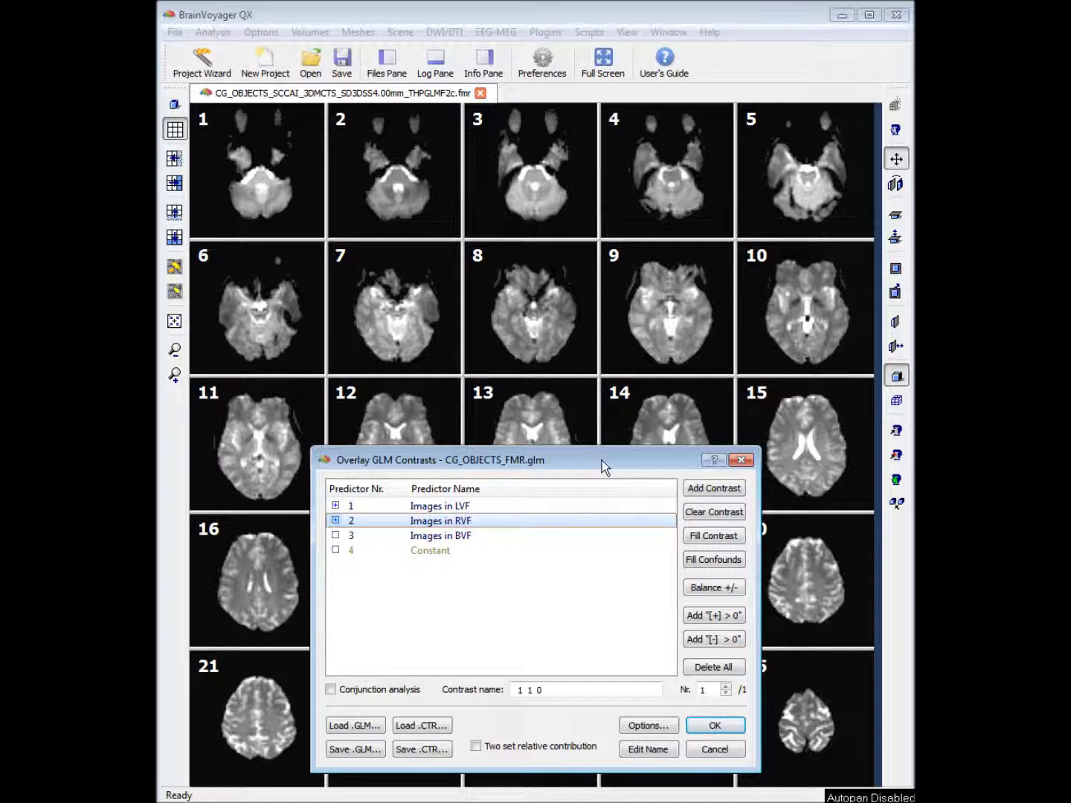
Overlay the 1 1 0 GLM contrast on the slices and close the Voxel Beta Plot
left_click_drag(604, 460, 600, 452)
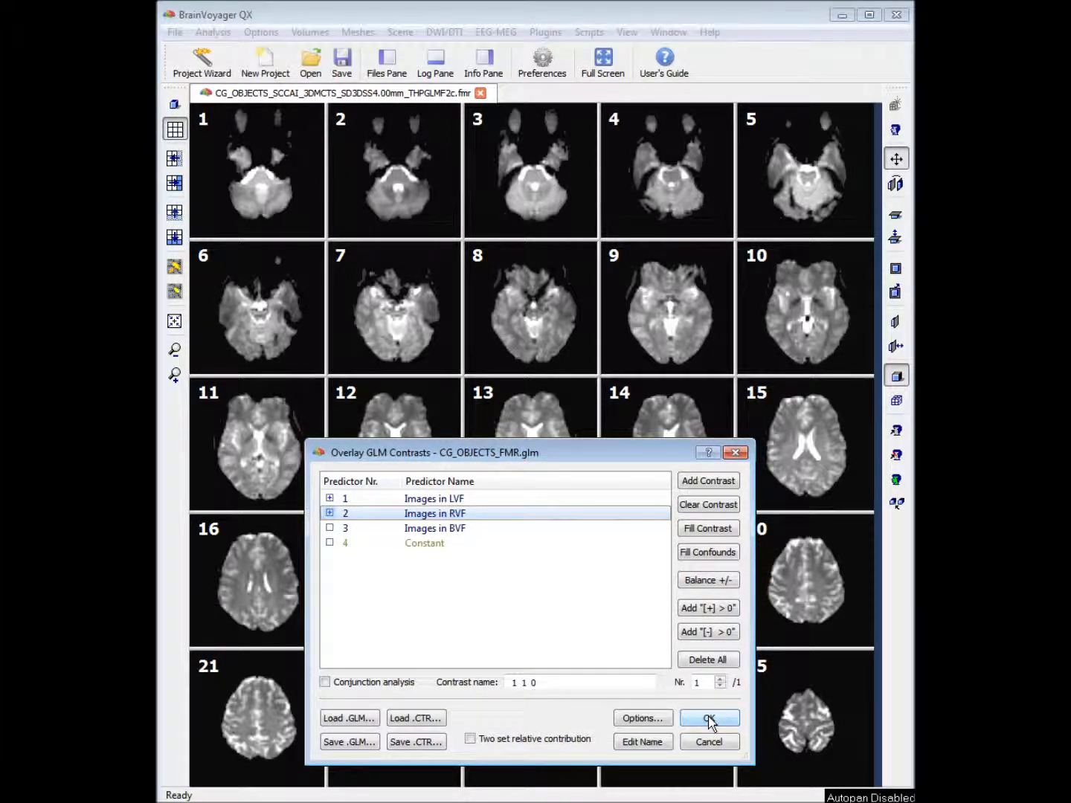
left_click(707, 717)
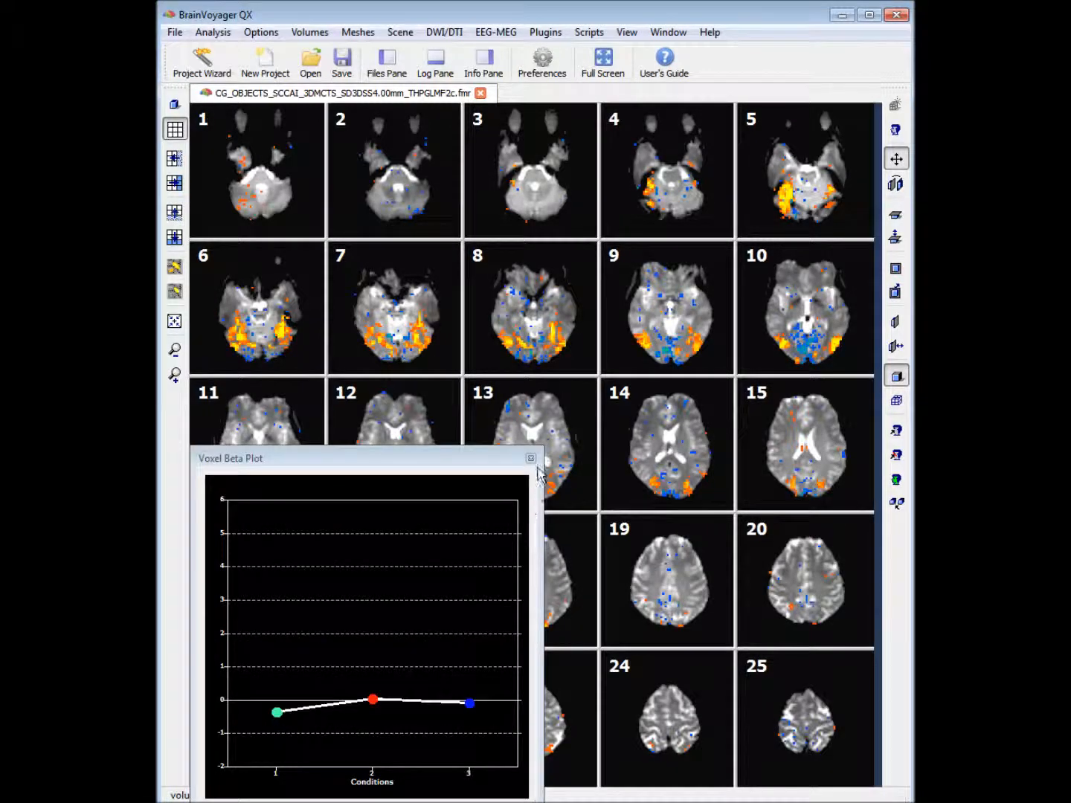
left_click(531, 458)
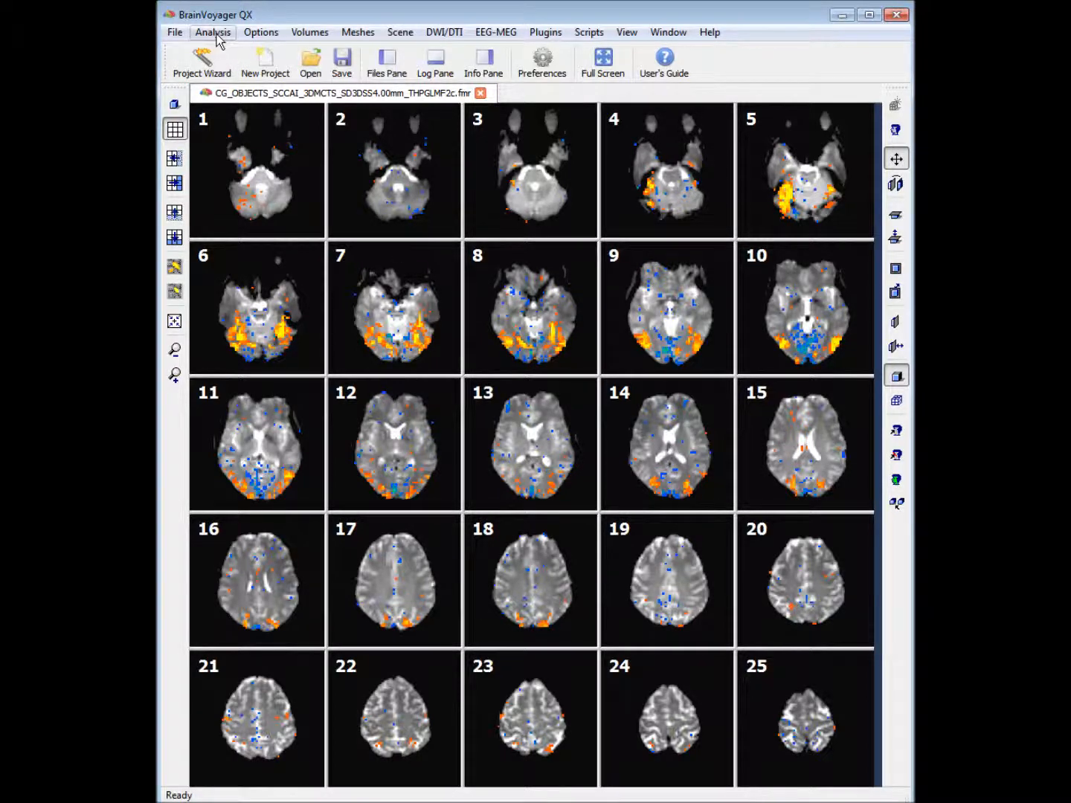
Threshold the overlaid contrast map with FDR at q 0.05 via Overlay Volume Maps
left_click(212, 32)
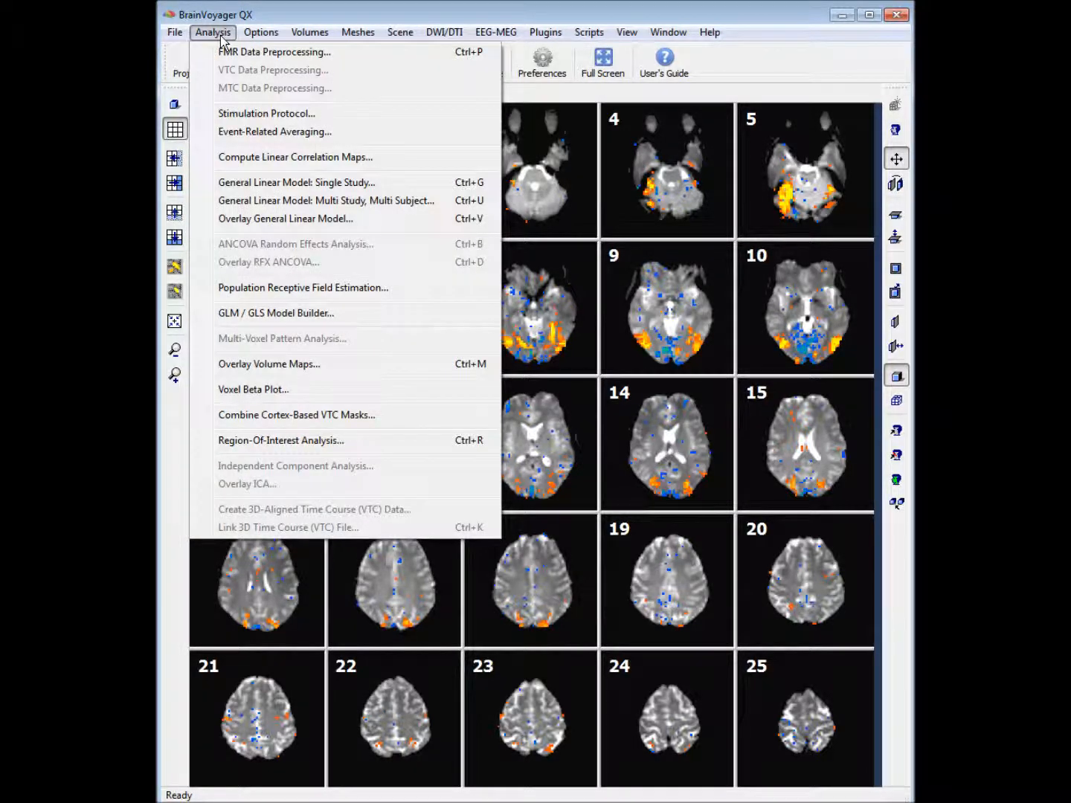
mouse_move(267, 363)
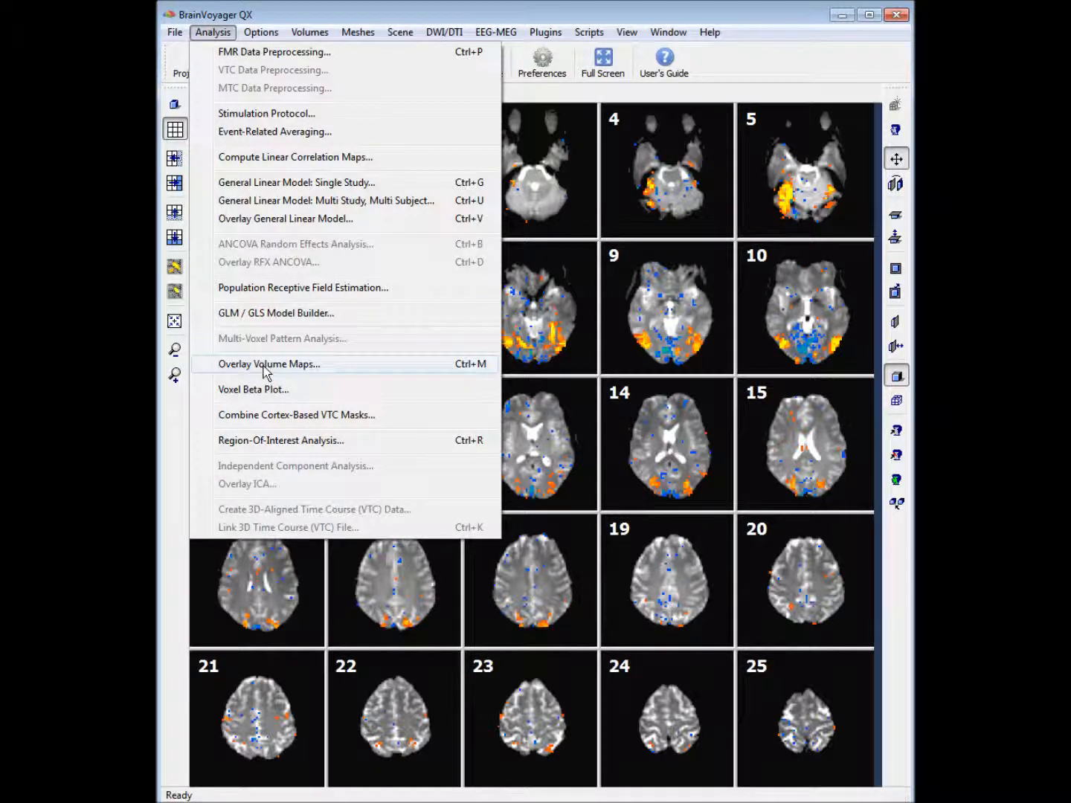
left_click(267, 363)
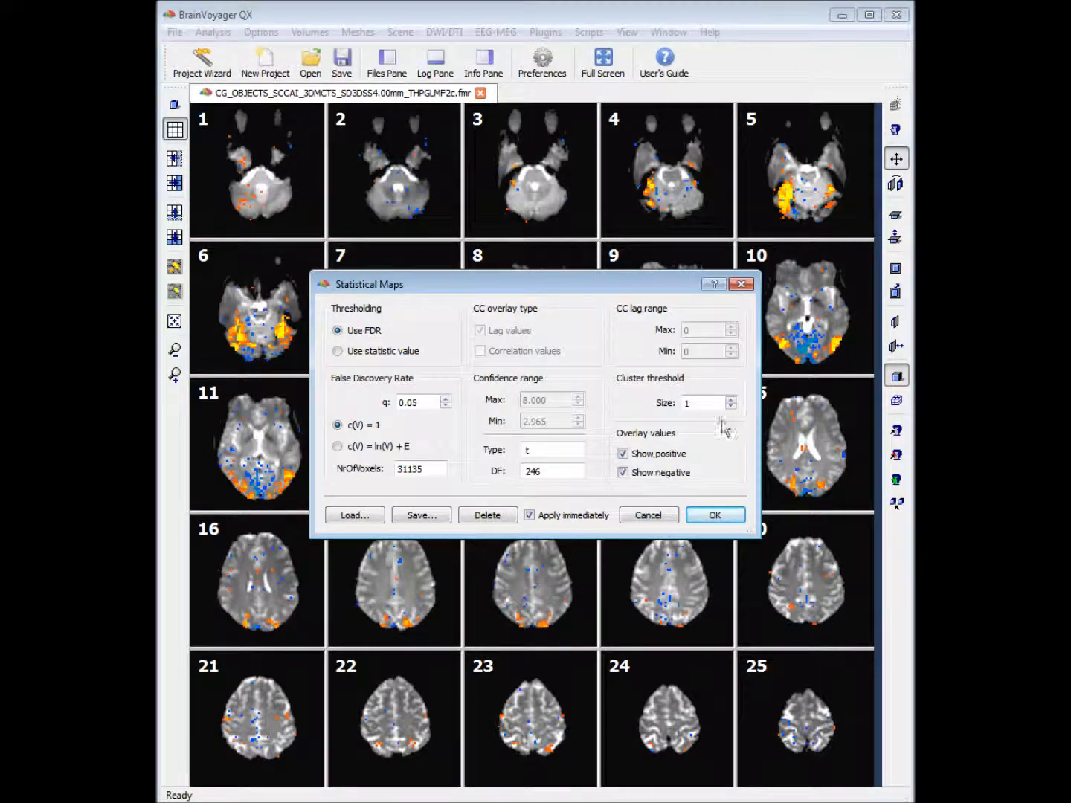
left_click(714, 514)
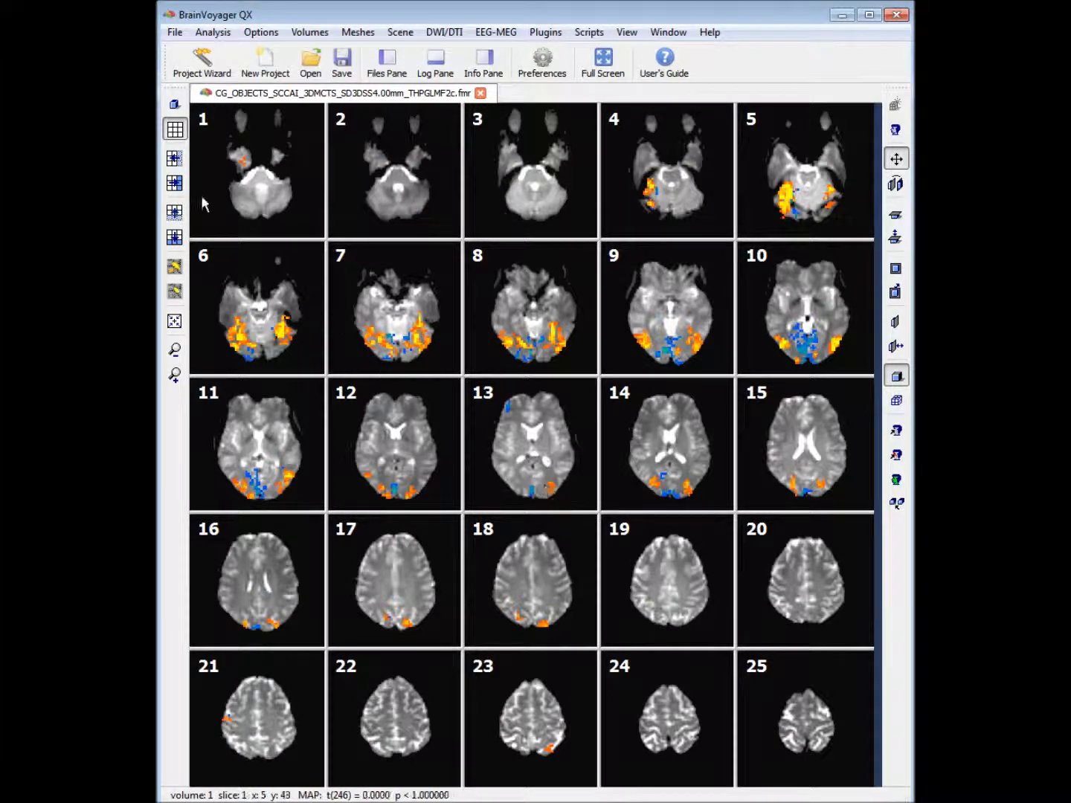
Enlarge slices 6 and 7, show an active slice 6 cluster's time course, and start ROI GLM setup
left_click(174, 237)
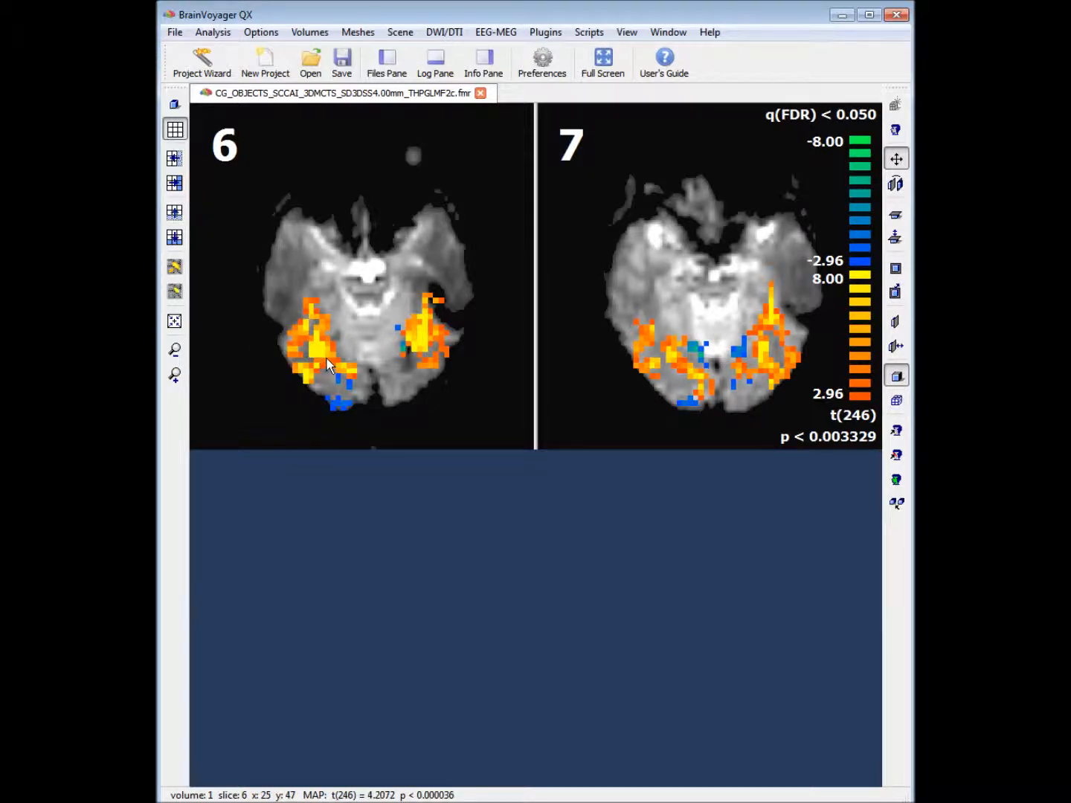
left_click(327, 364)
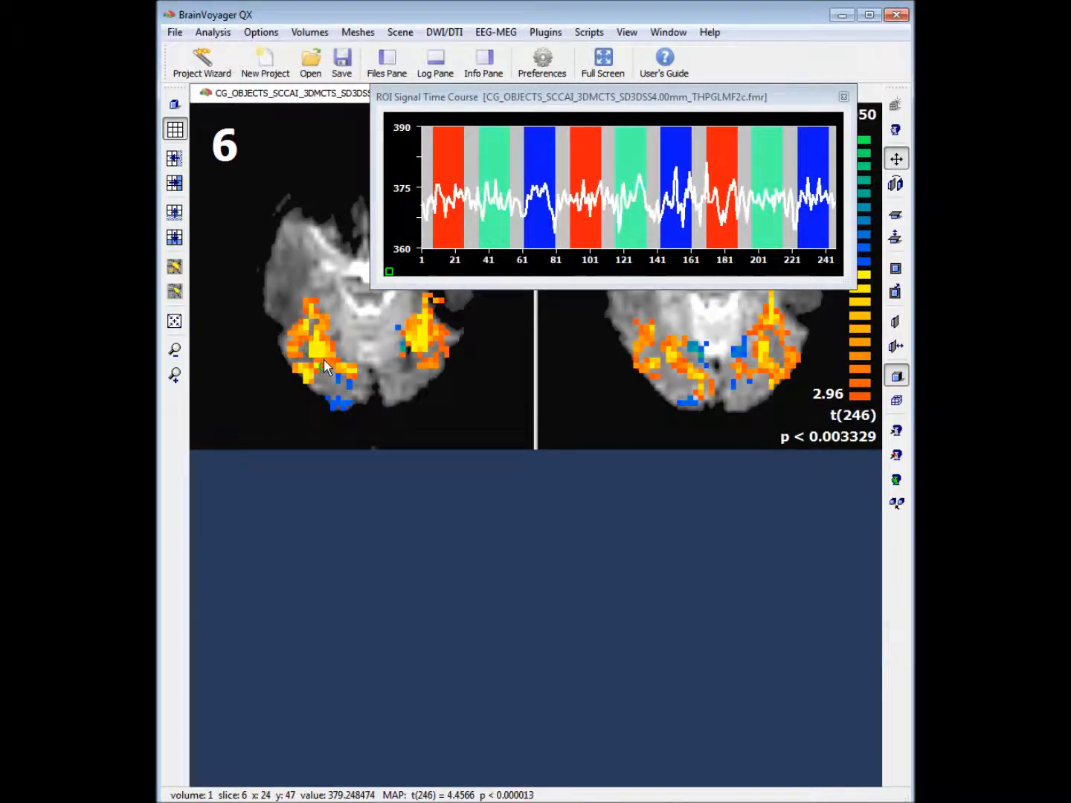
left_click(314, 350)
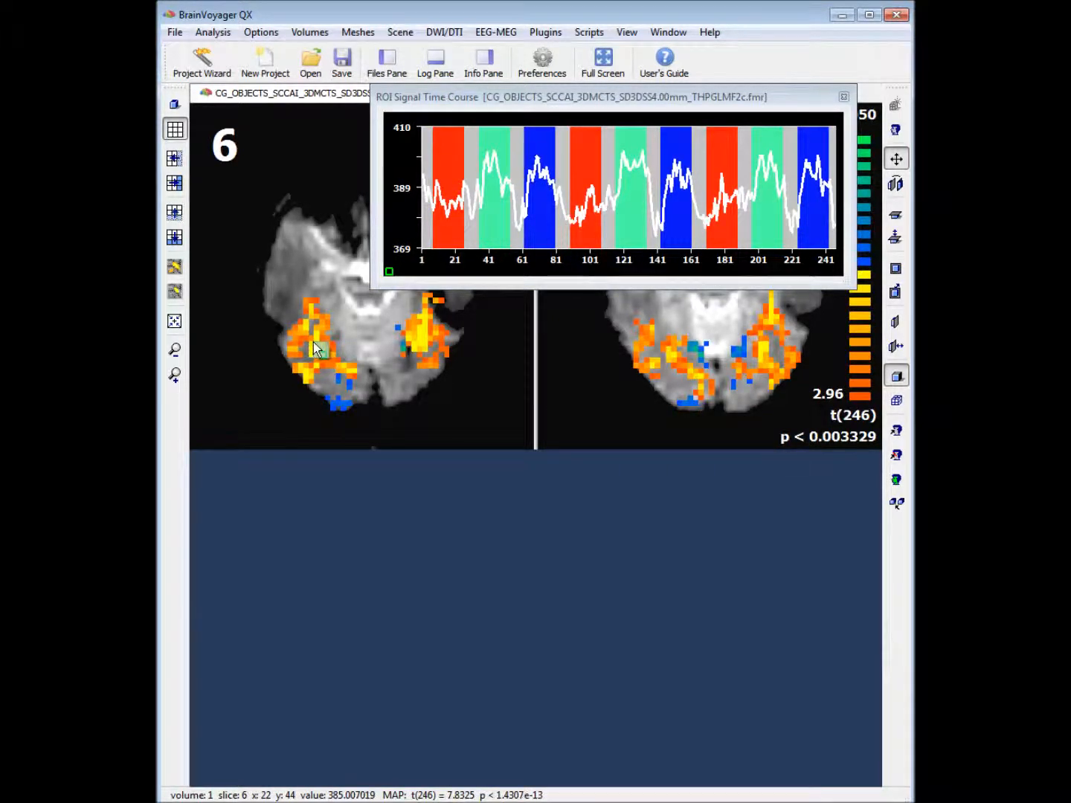
left_click(315, 351)
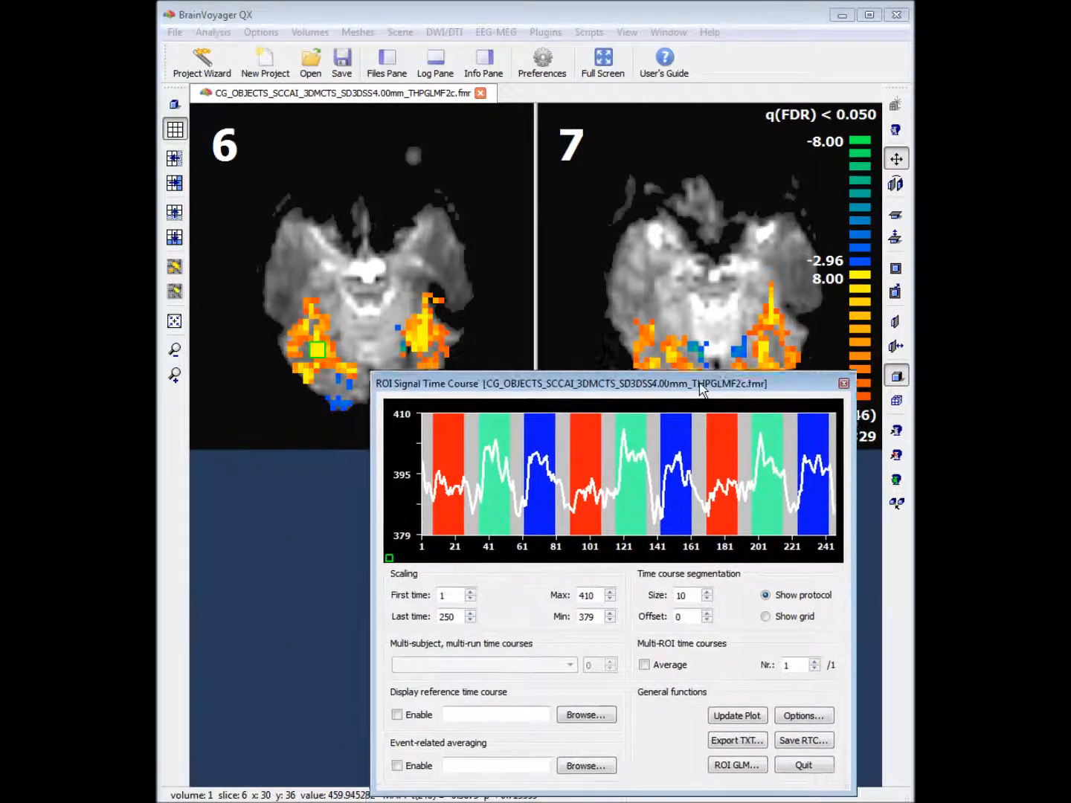
left_click_drag(595, 383, 595, 354)
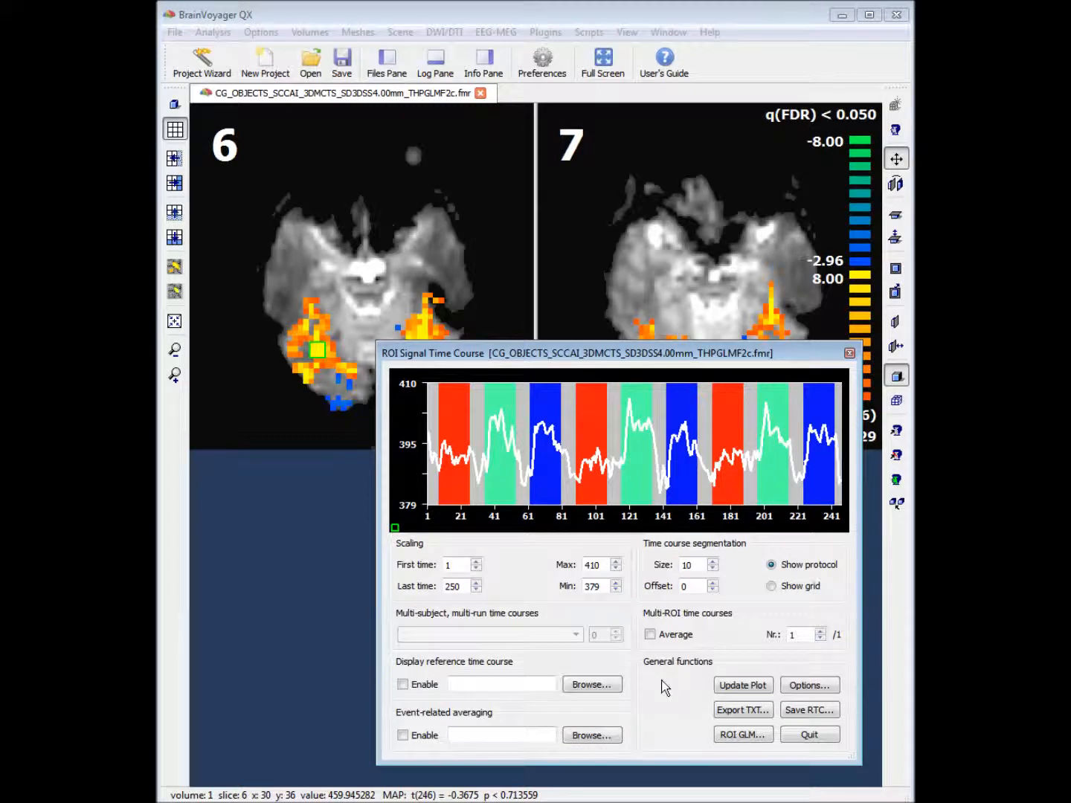
mouse_move(727, 757)
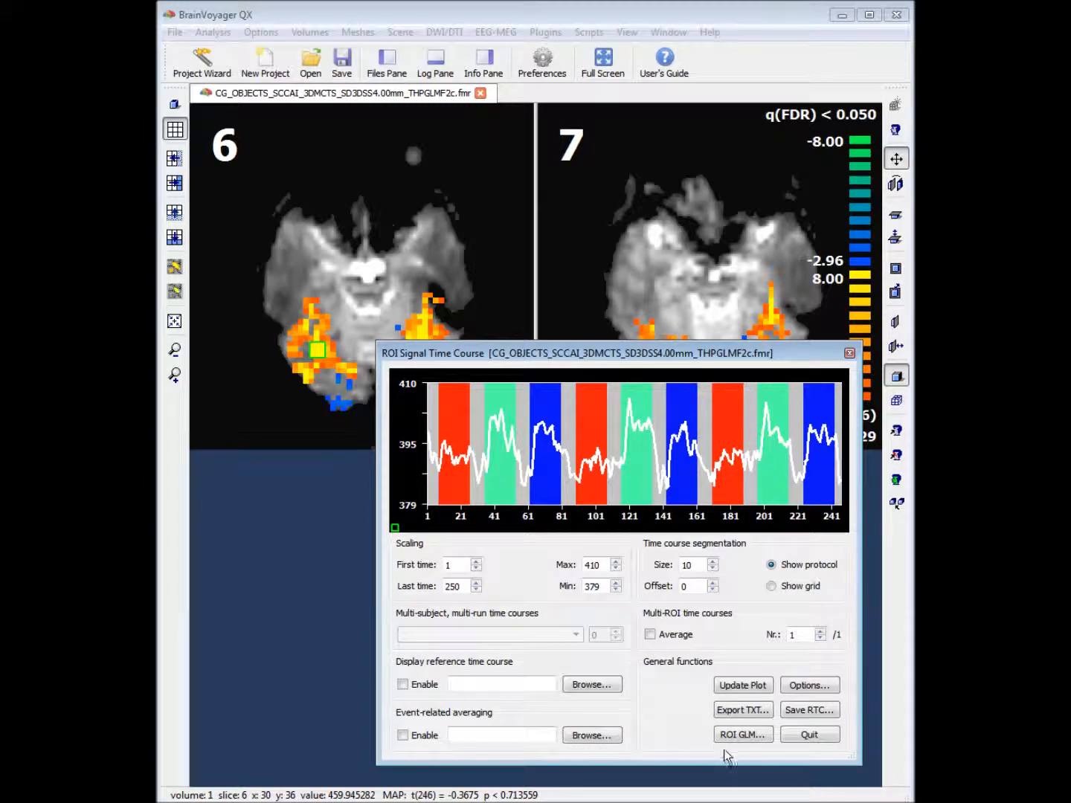
left_click(742, 735)
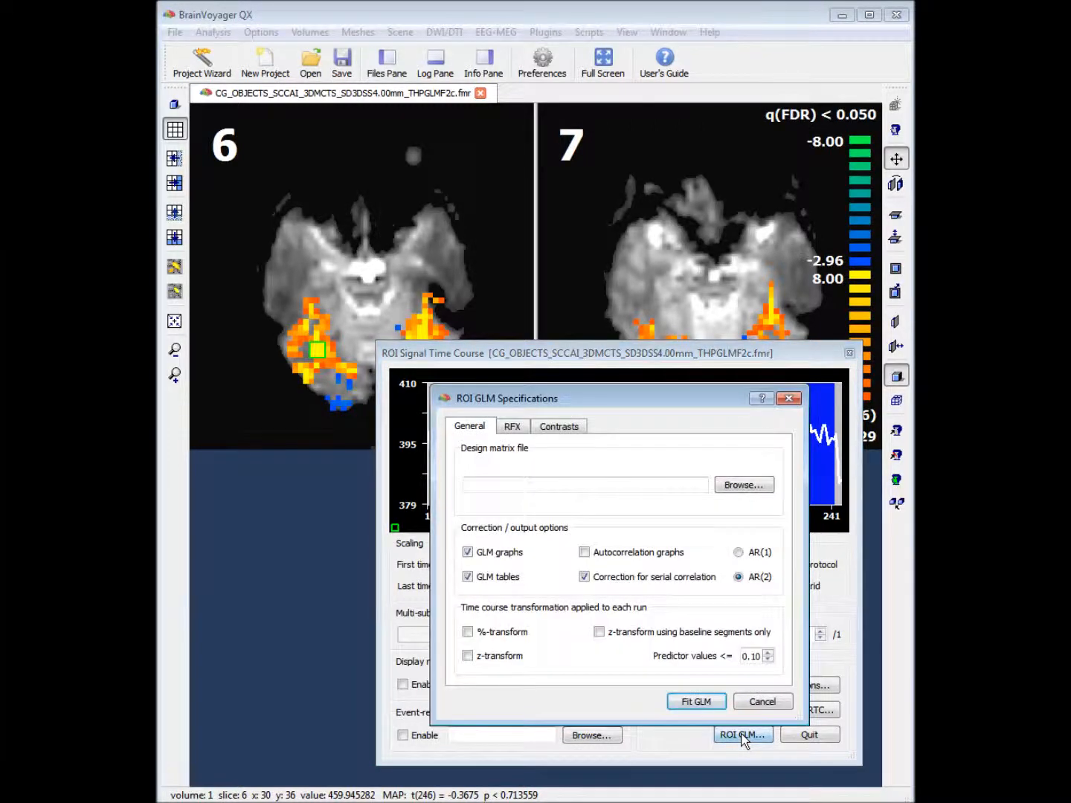
Fit the ROI GLM with ObjectsDesignMatrix.sdm and a 1 -1 0 LVF-versus-RVF contrast
left_click(744, 485)
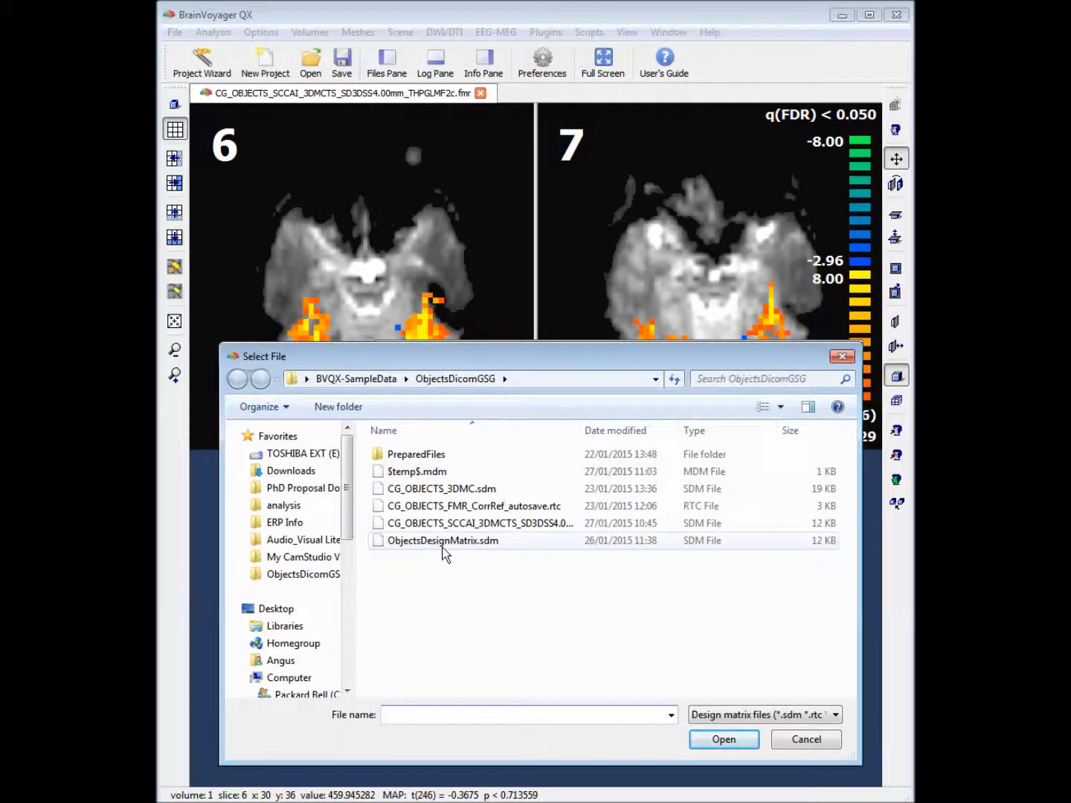
left_click(723, 739)
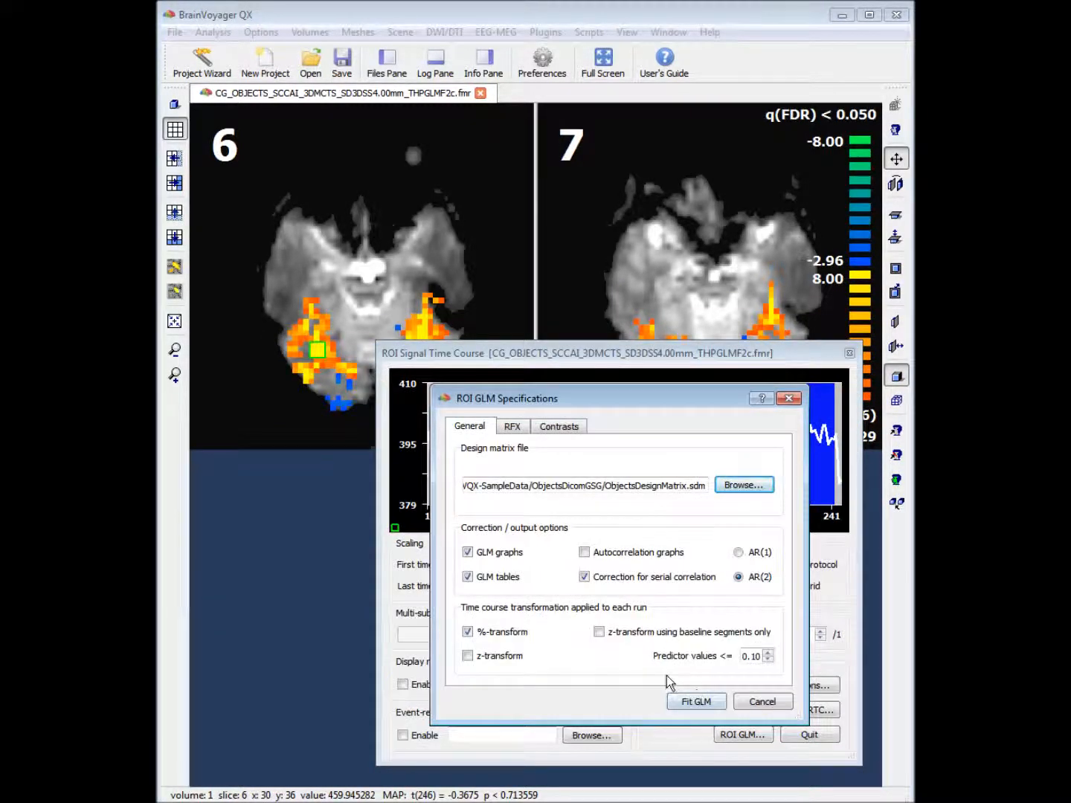
left_click(559, 426)
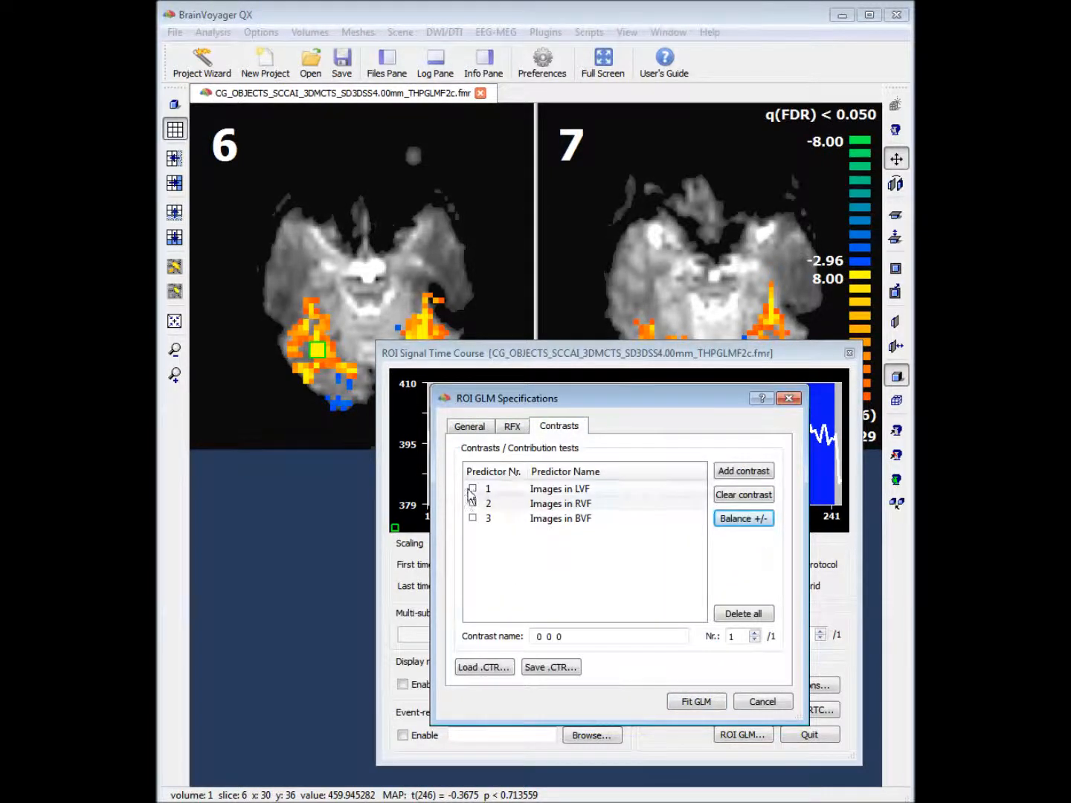
left_click(473, 502)
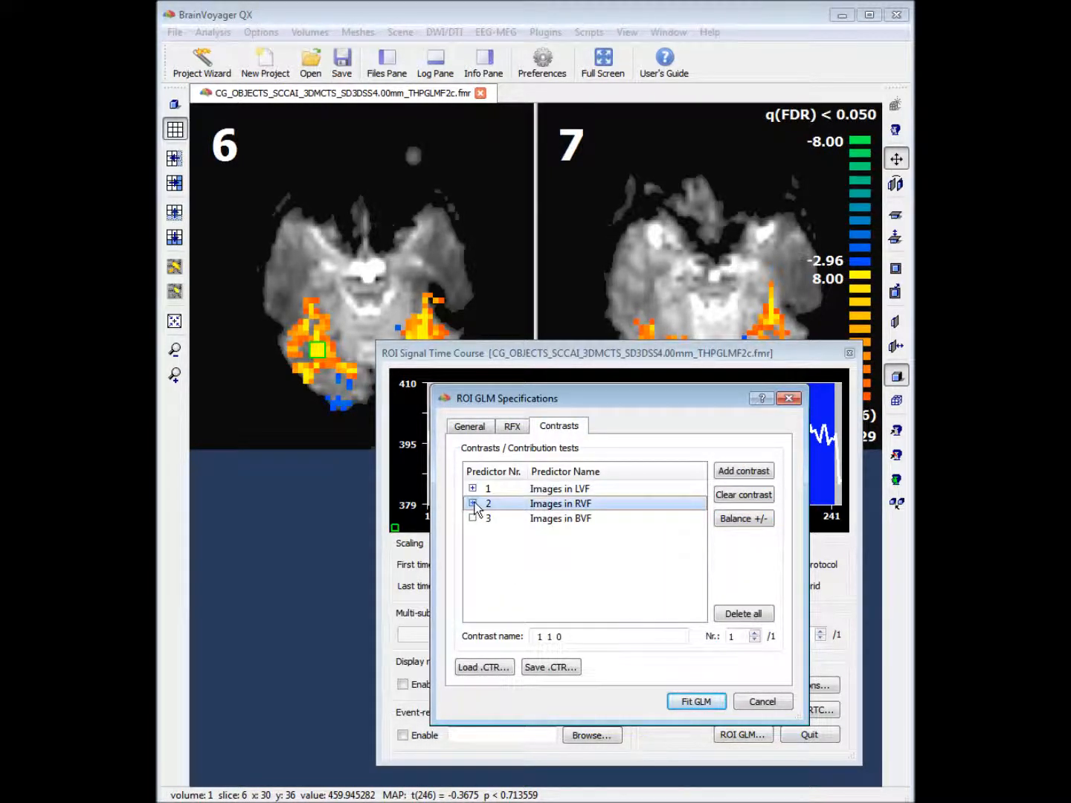
left_click(473, 503)
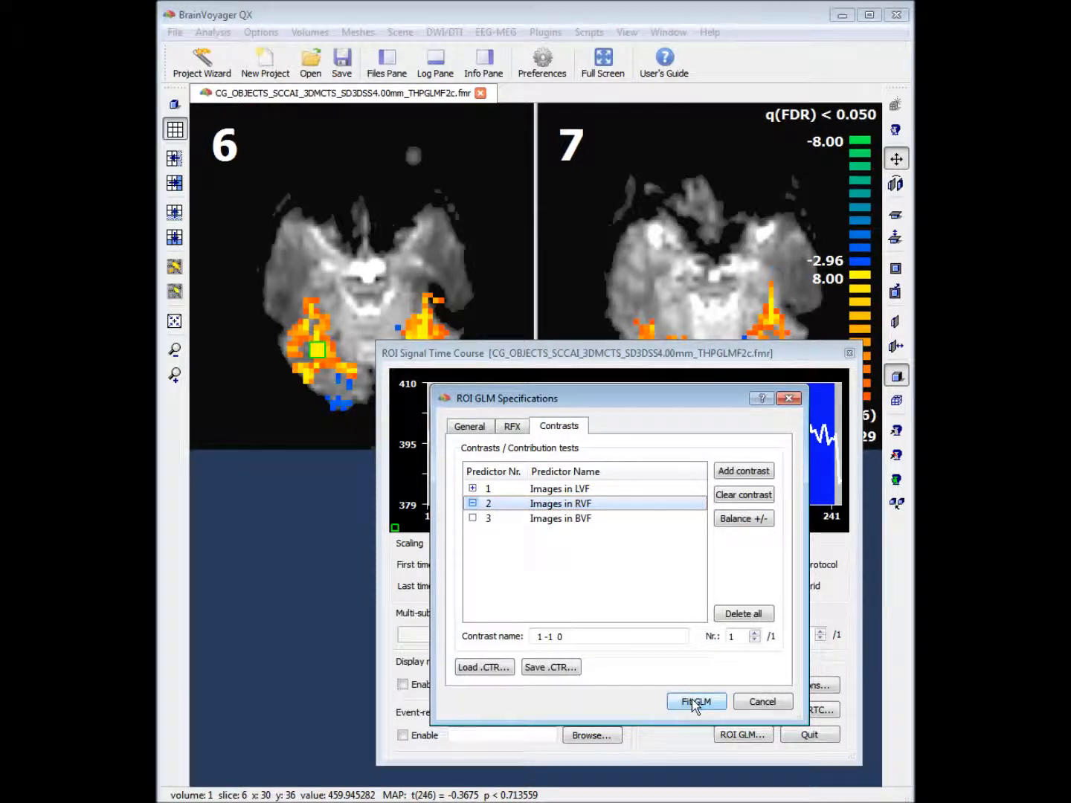
left_click(696, 702)
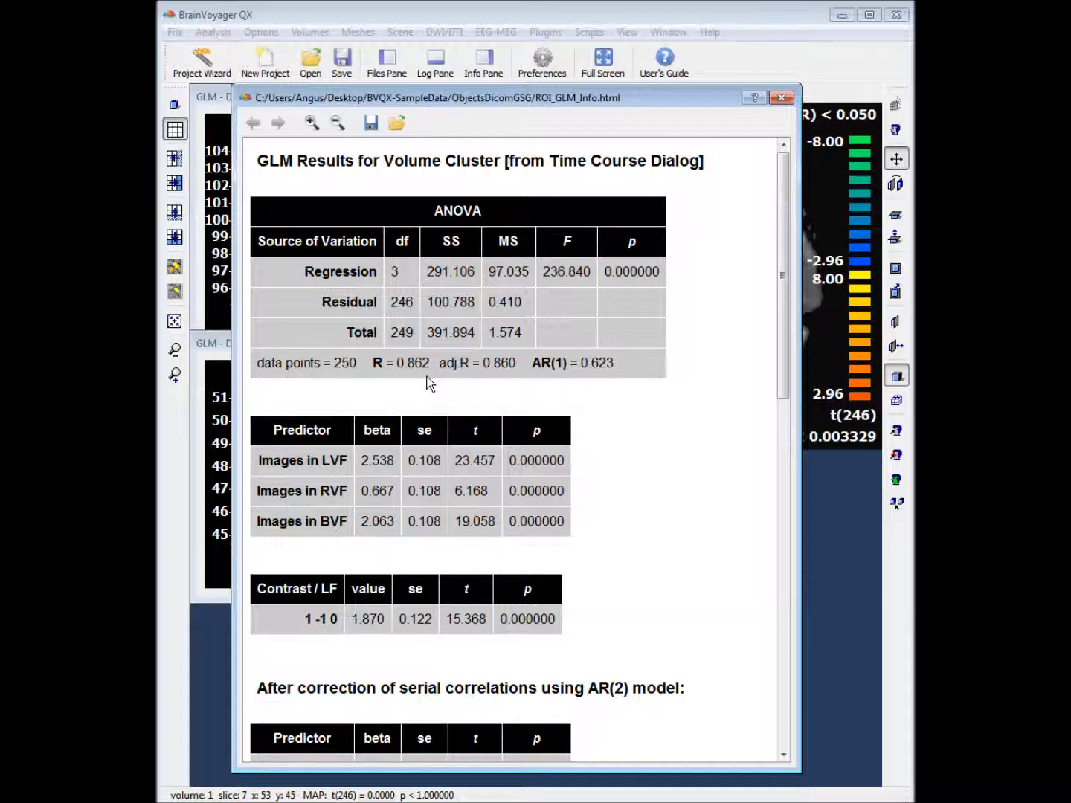
mouse_move(383, 446)
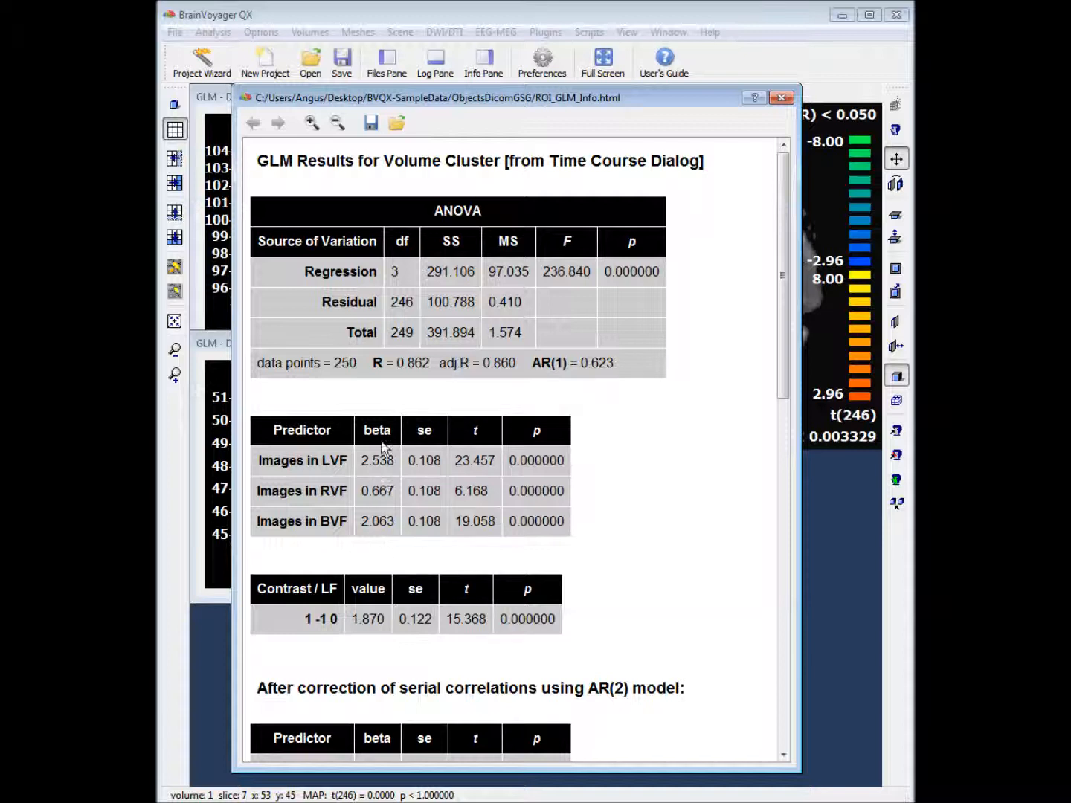
mouse_move(584, 587)
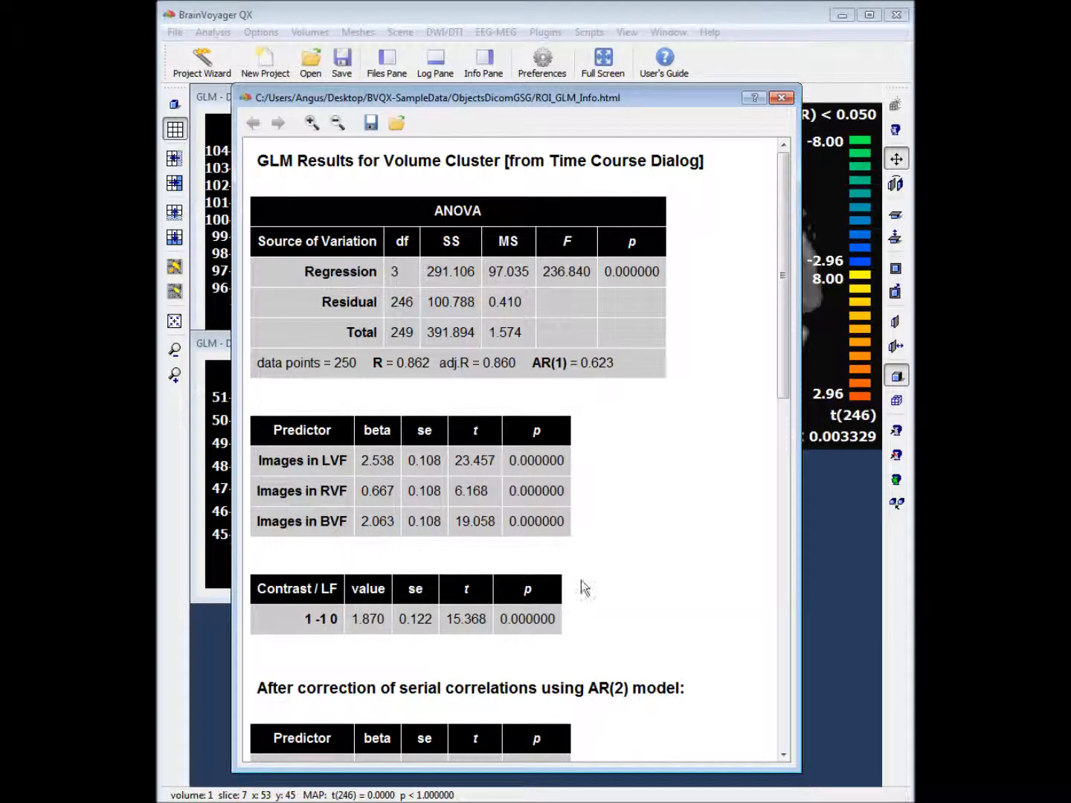
mouse_move(547, 642)
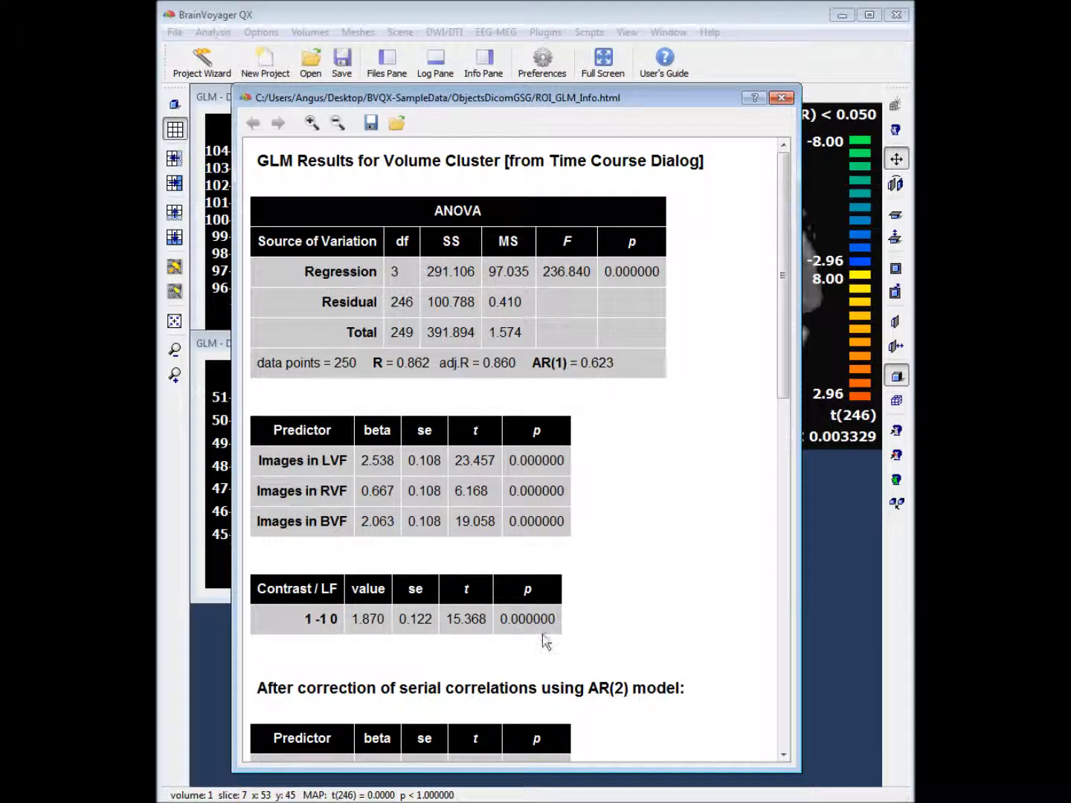
mouse_move(767, 231)
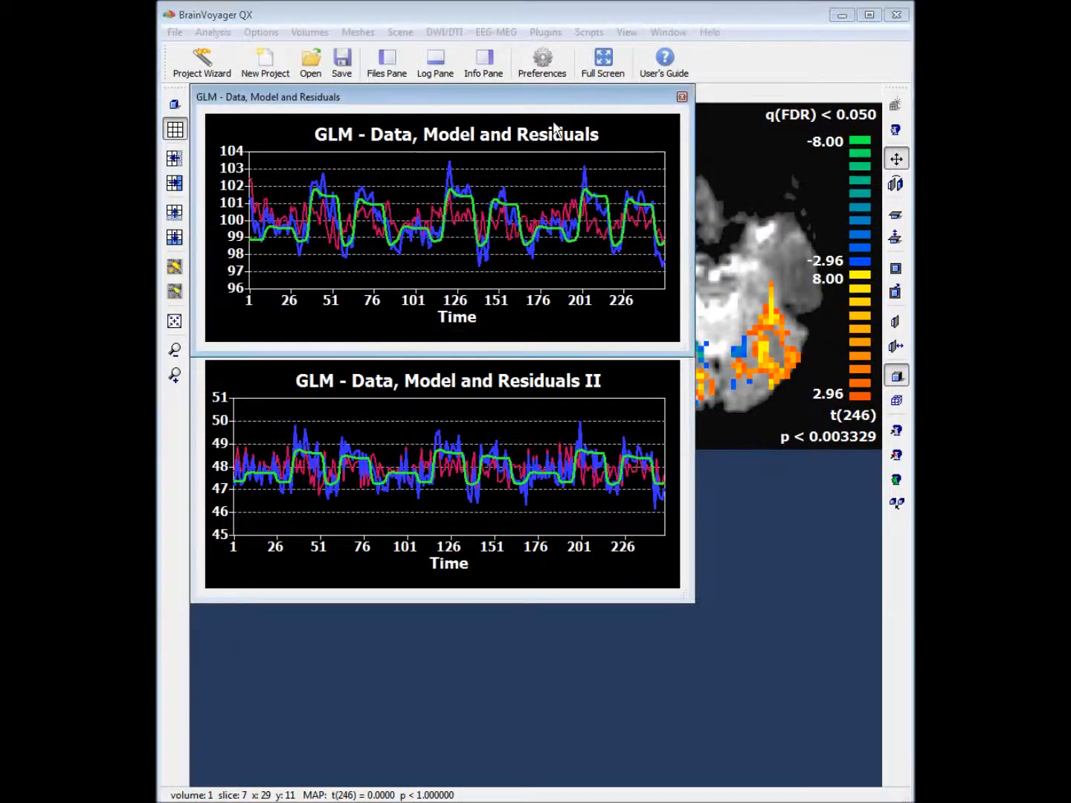
Drag the second data, model and residuals plot below the first
left_click_drag(446, 381, 453, 405)
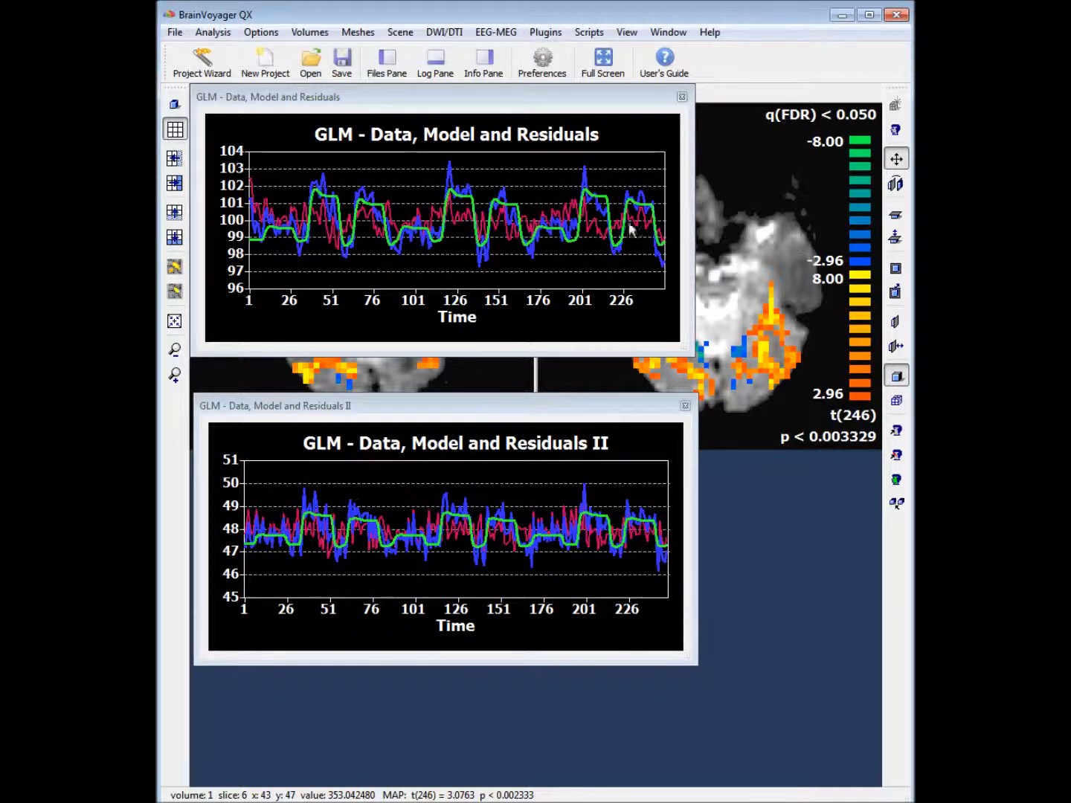
mouse_move(434, 309)
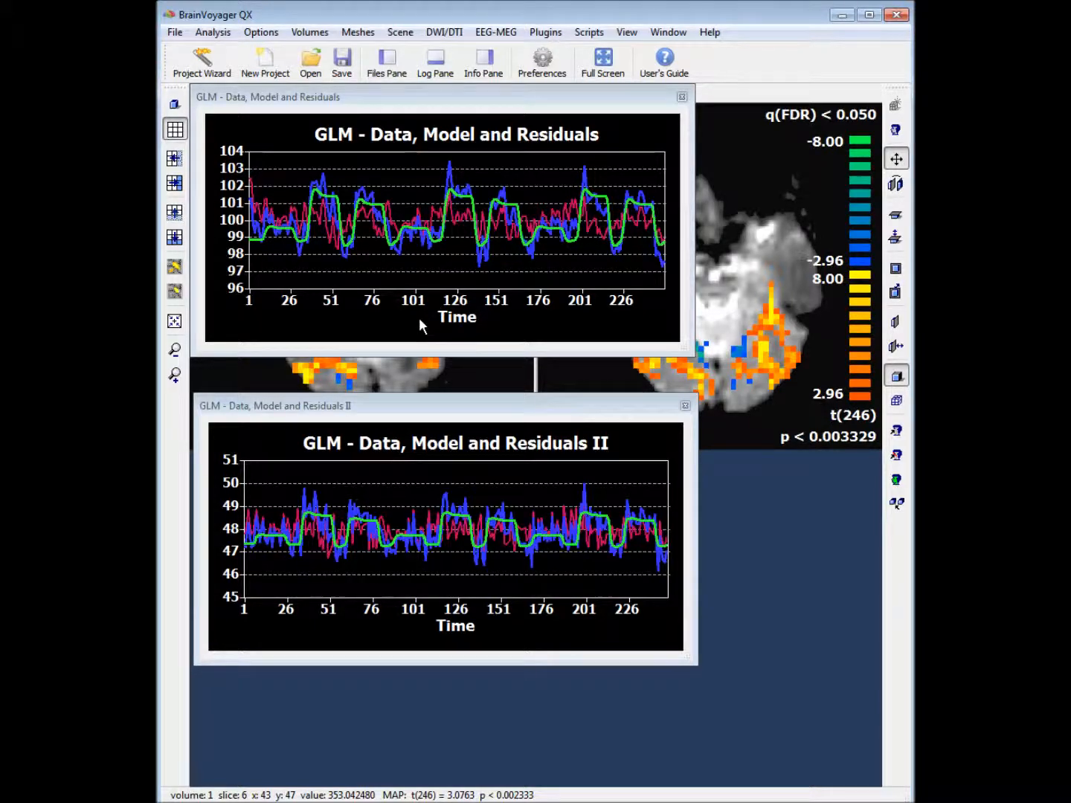
Hide the Curve 3: Model line in the first plot, leaving data and residuals
right_click(457, 325)
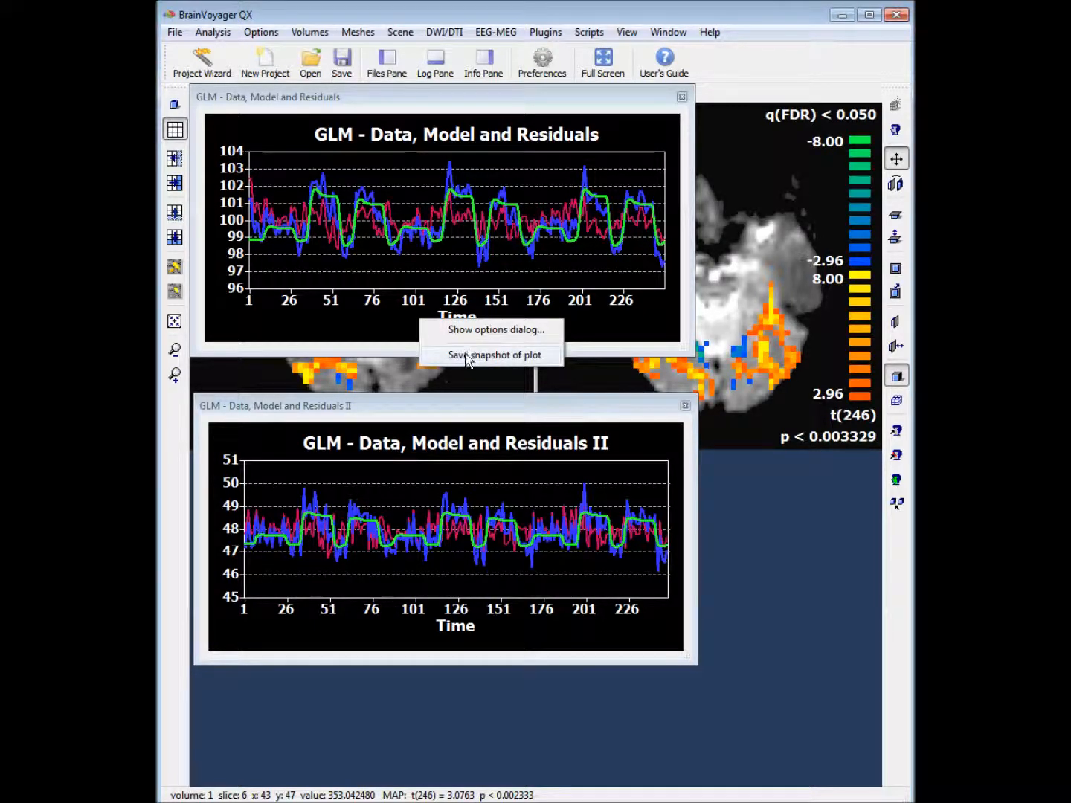
left_click(493, 330)
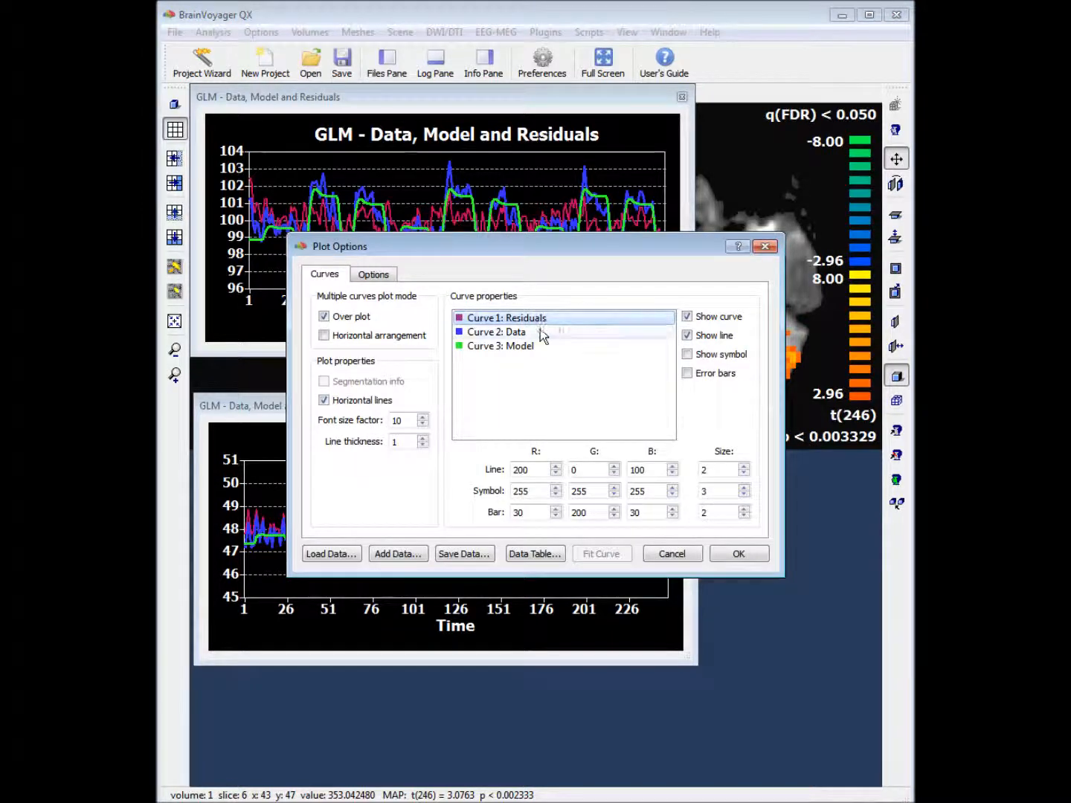
left_click(500, 345)
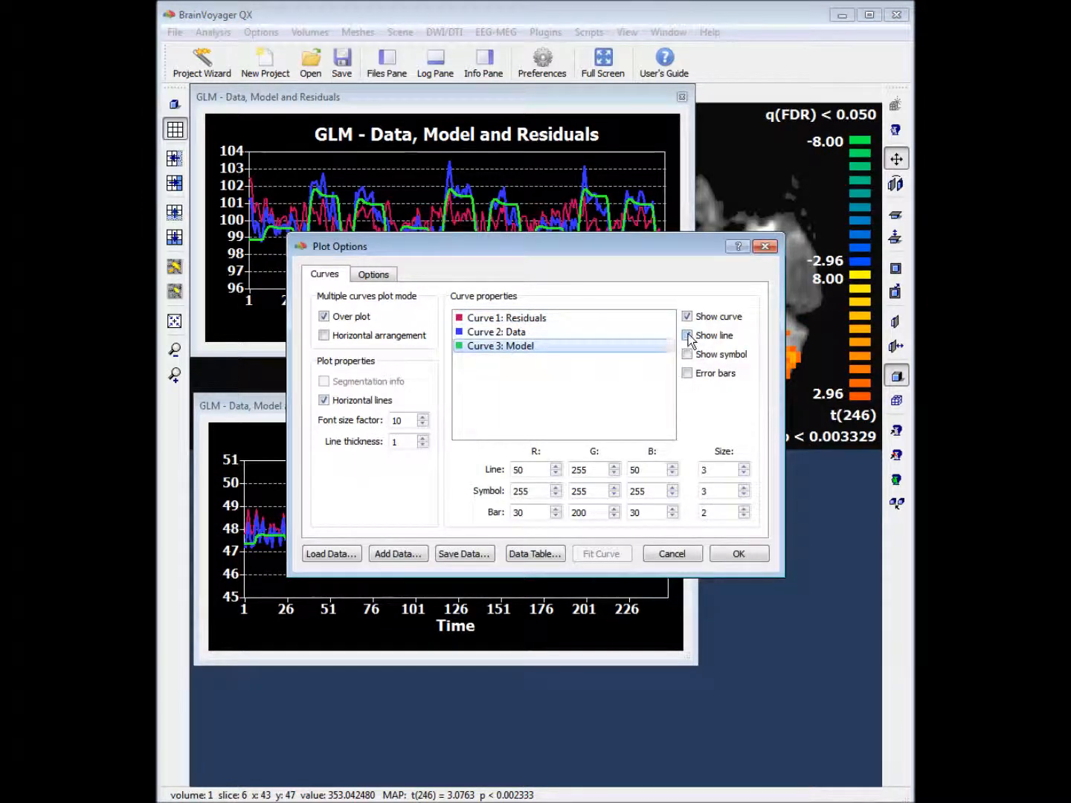
left_click(737, 553)
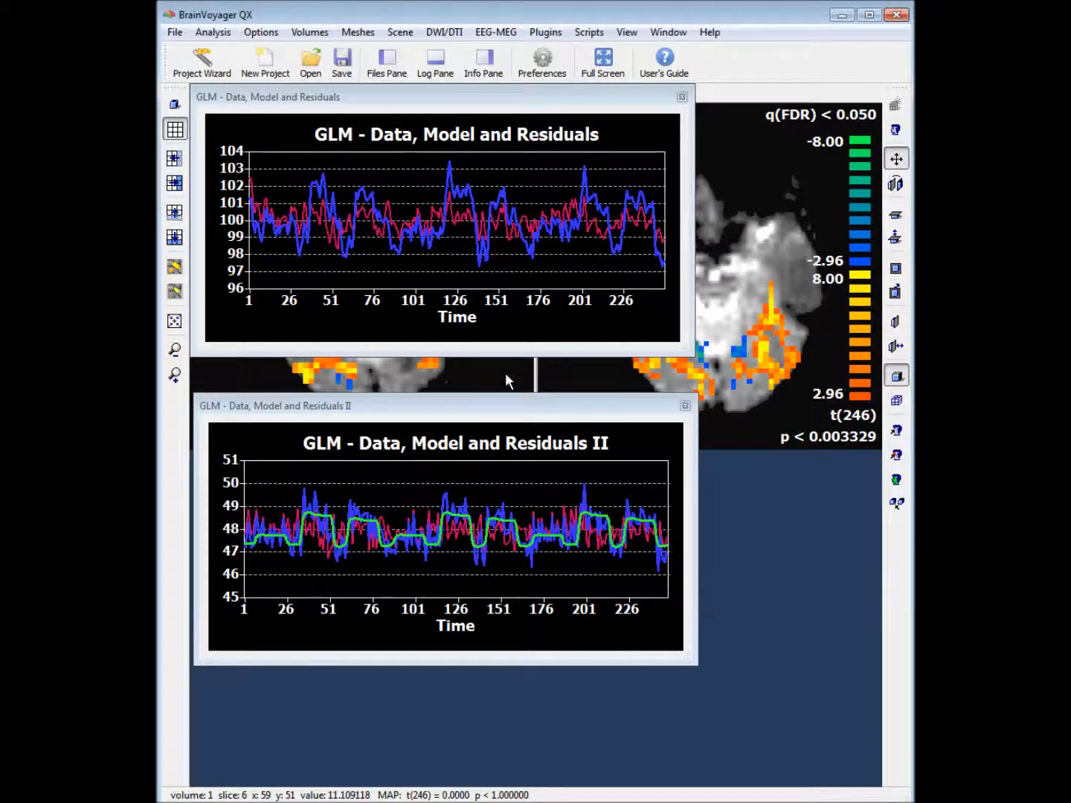